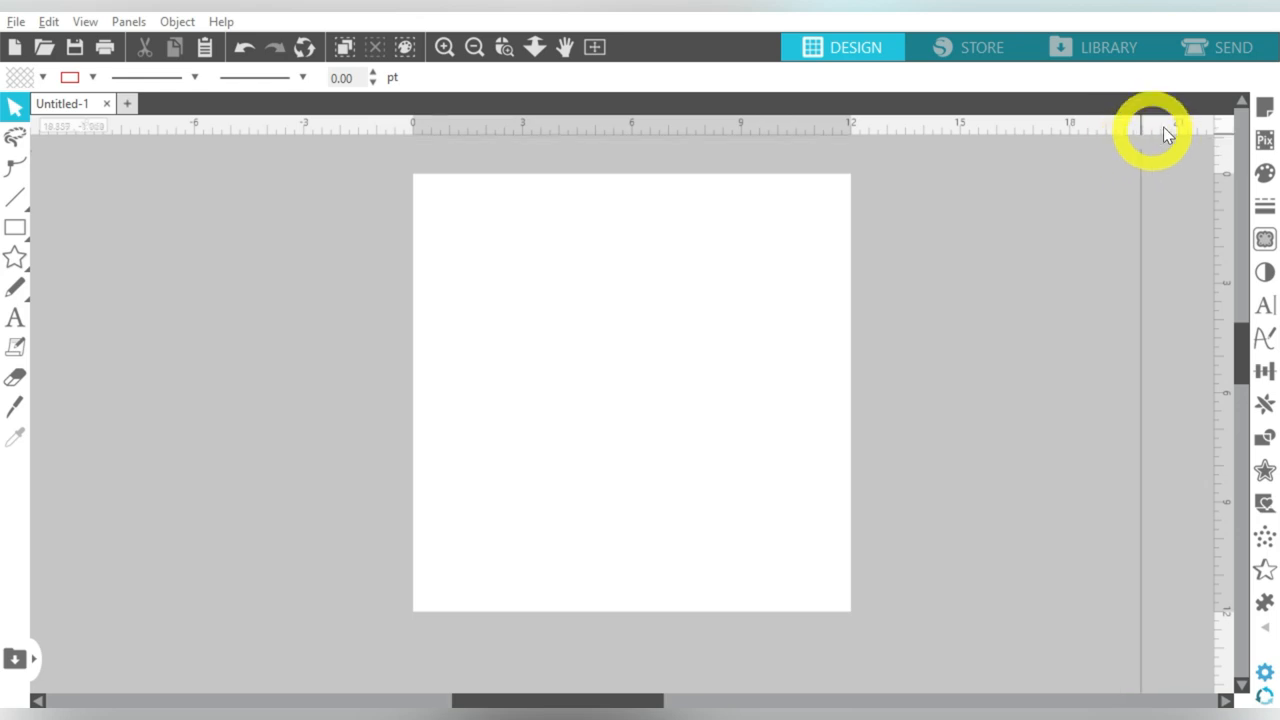
- Set the media size to Letter (8.5 × 11 in) with the print border shown
left_click(1264, 108)
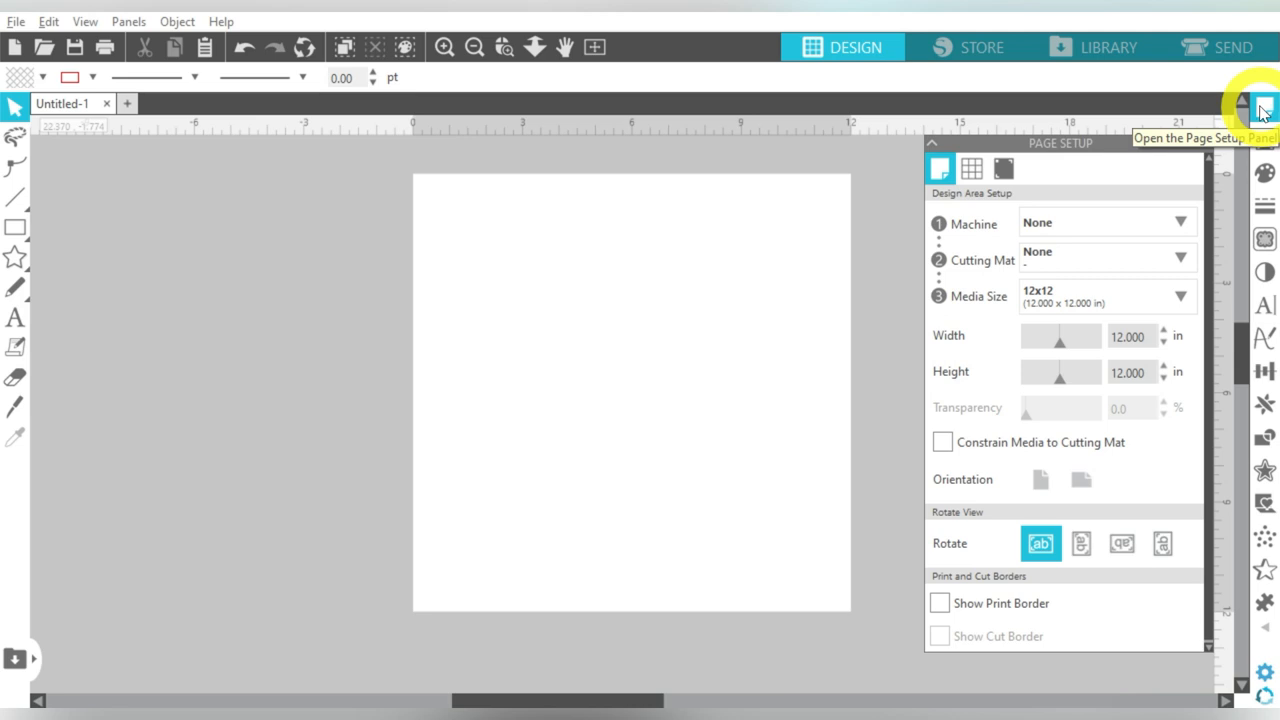
left_click(1108, 296)
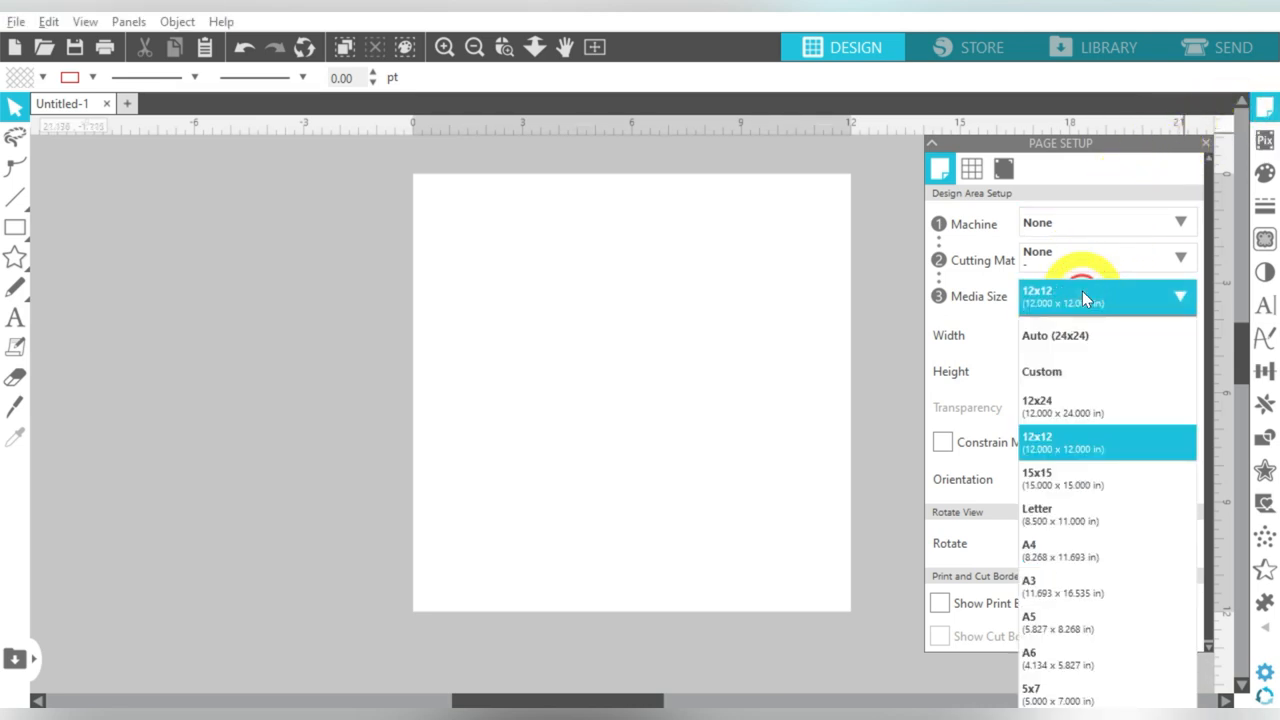
left_click(1060, 514)
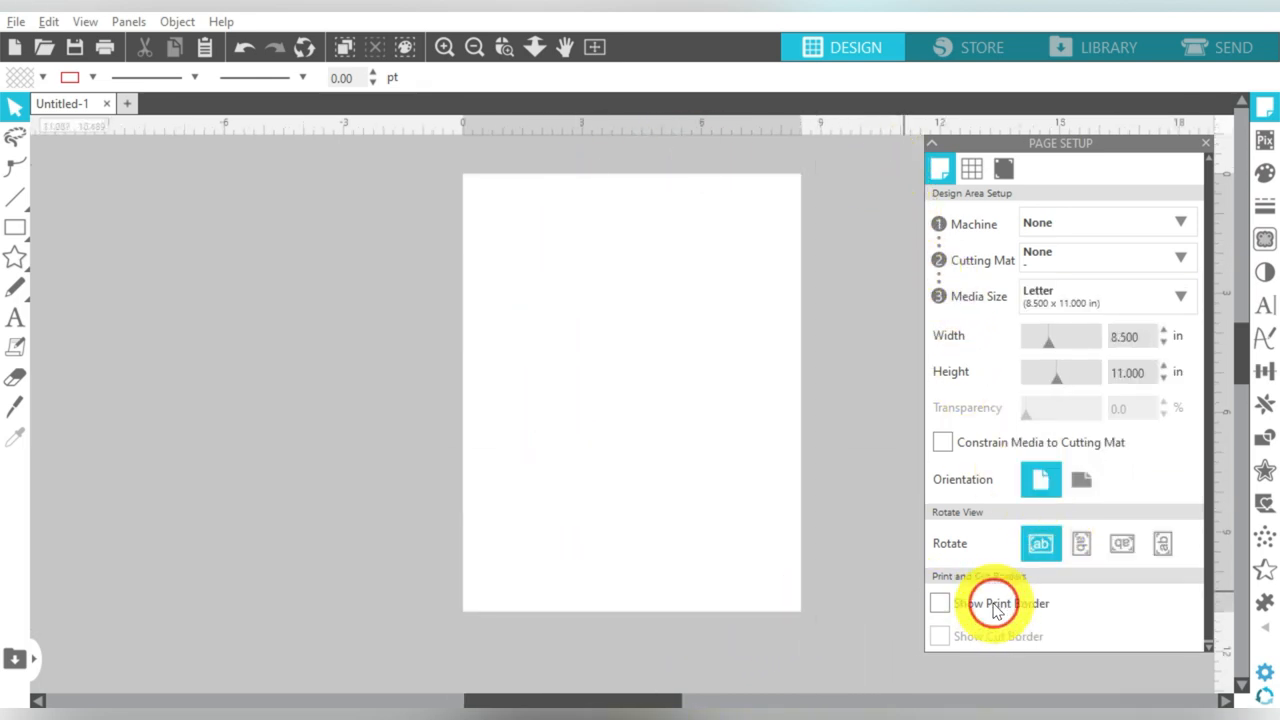
left_click(940, 604)
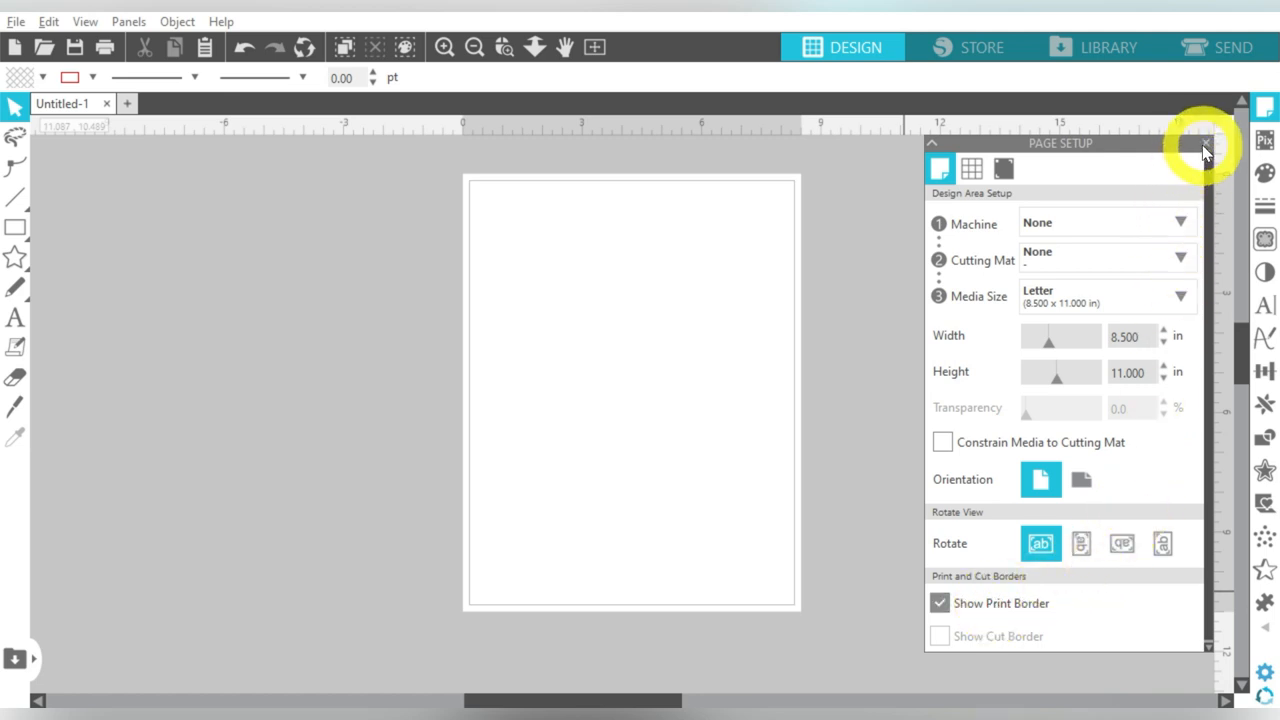
left_click(1204, 142)
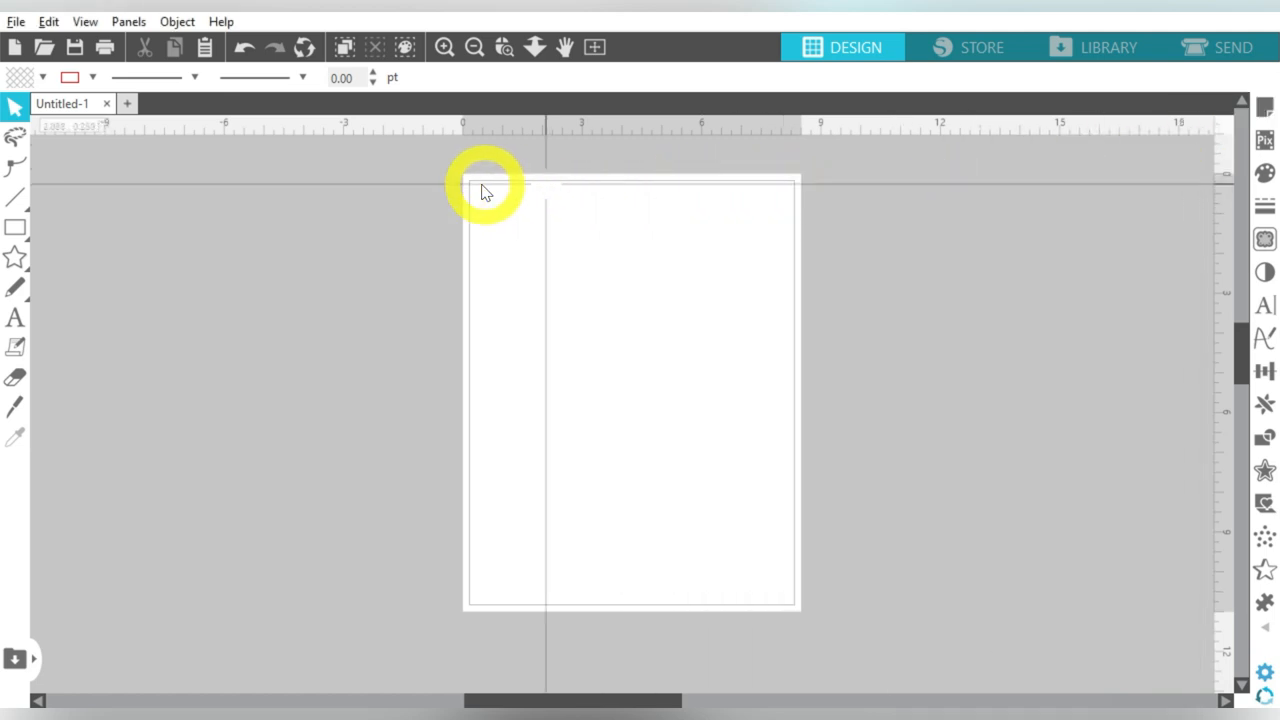
mouse_move(908, 162)
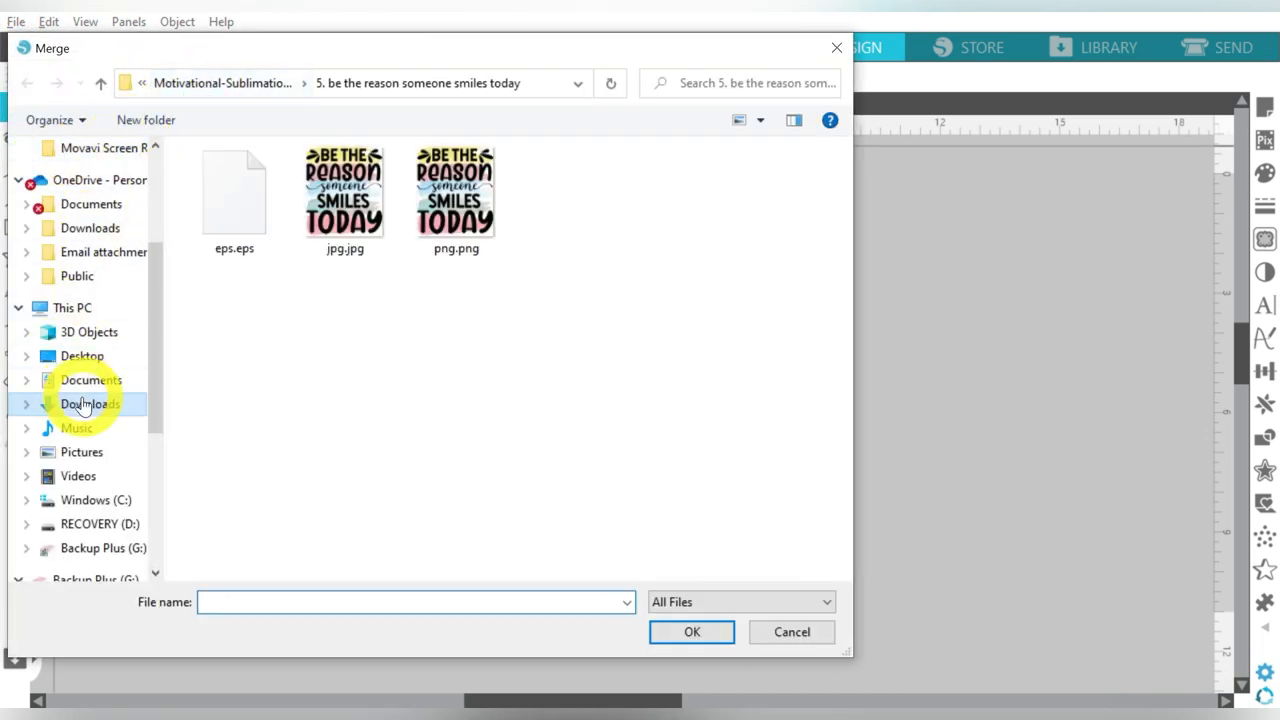
- Merge the sunflower leopard PNG from Downloads onto the Letter page
left_click(90, 404)
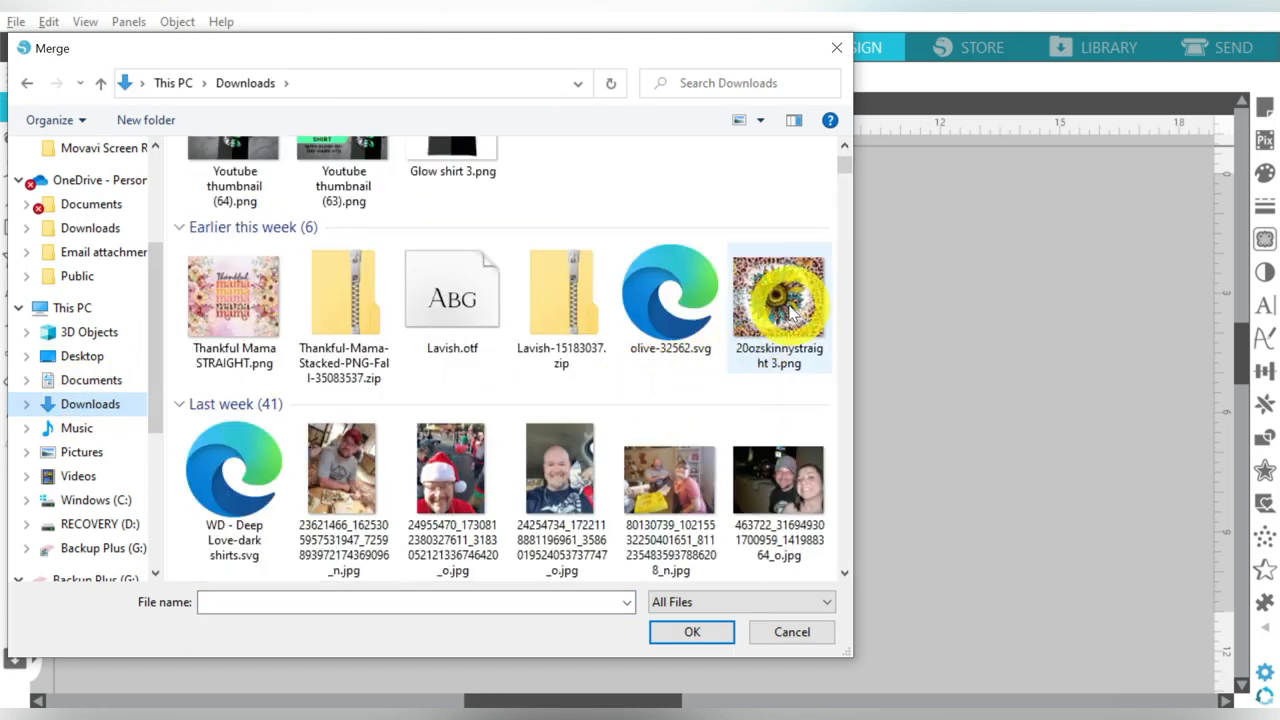
left_click(692, 632)
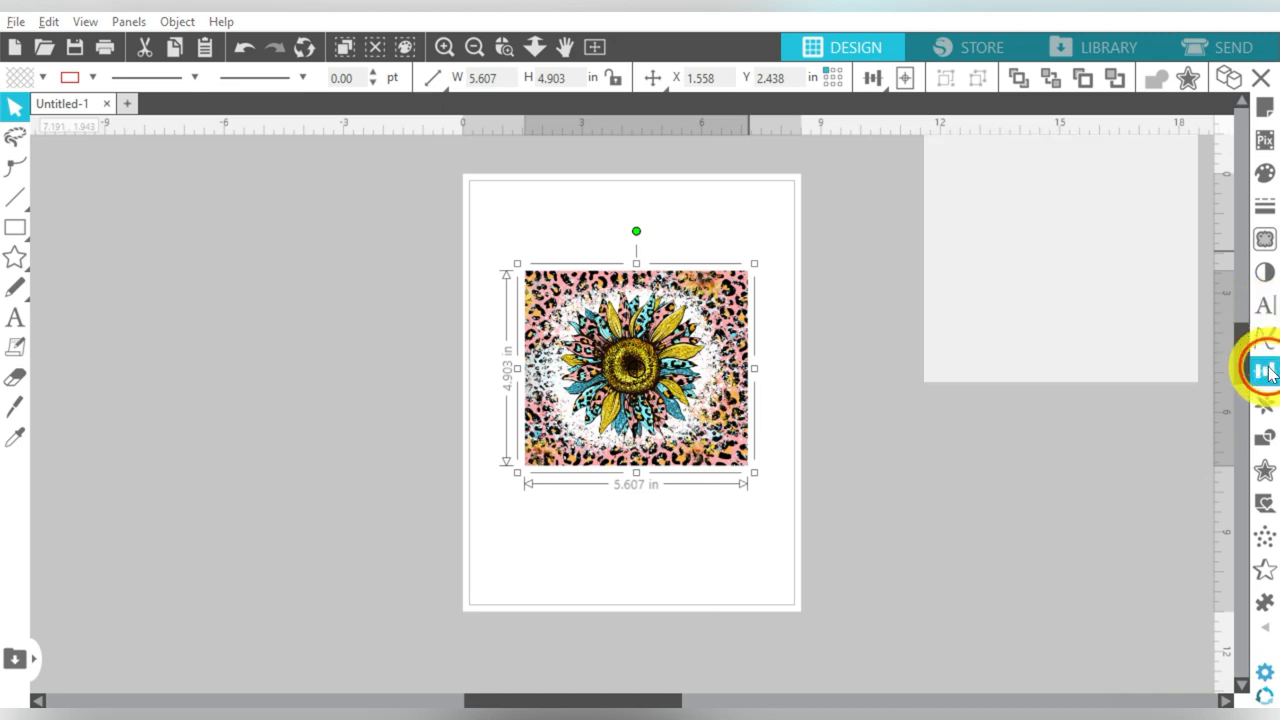
- Rotate the design 270°, set height 8.25 in, center it on the page and flip it horizontally
left_click(1264, 370)
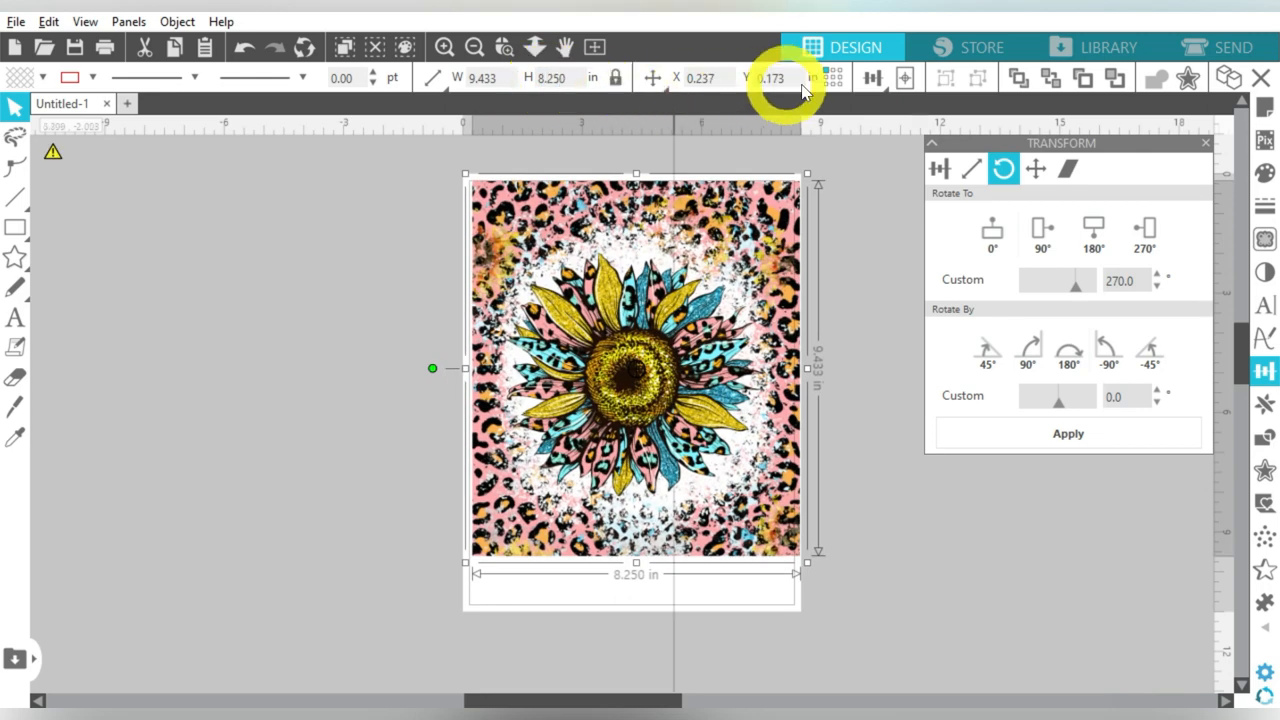
left_click(904, 78)
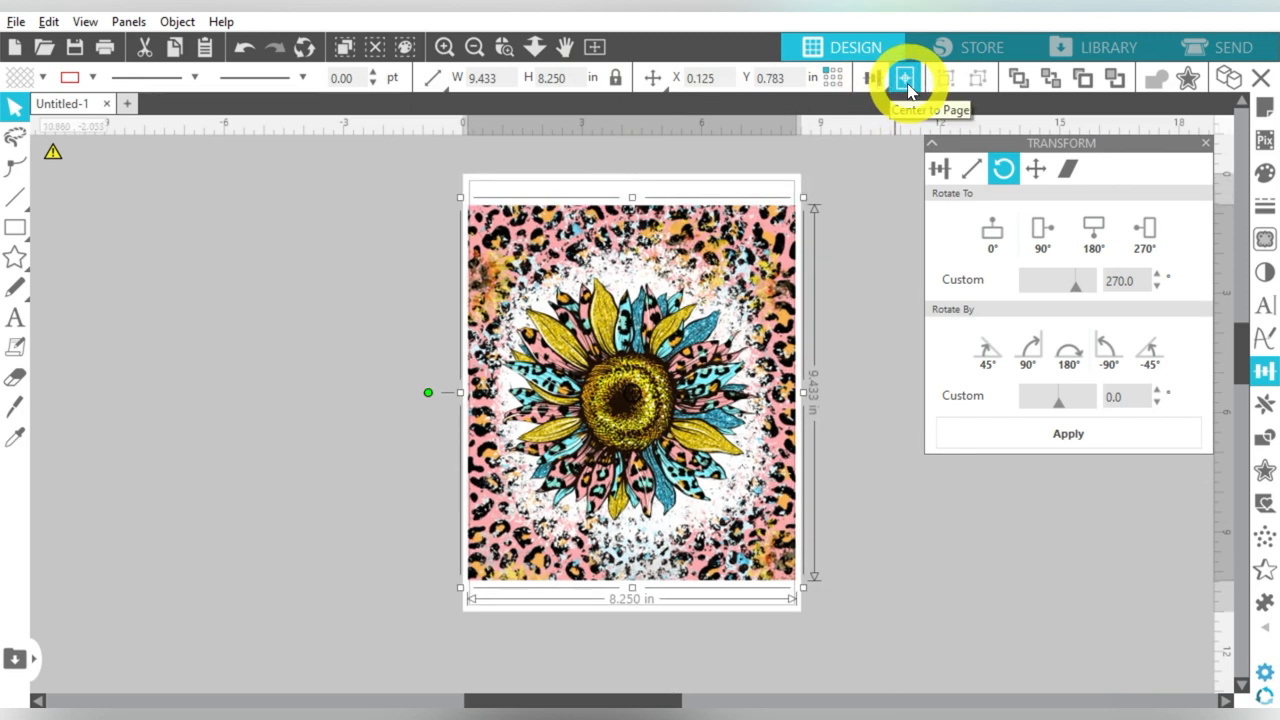
right_click(632, 390)
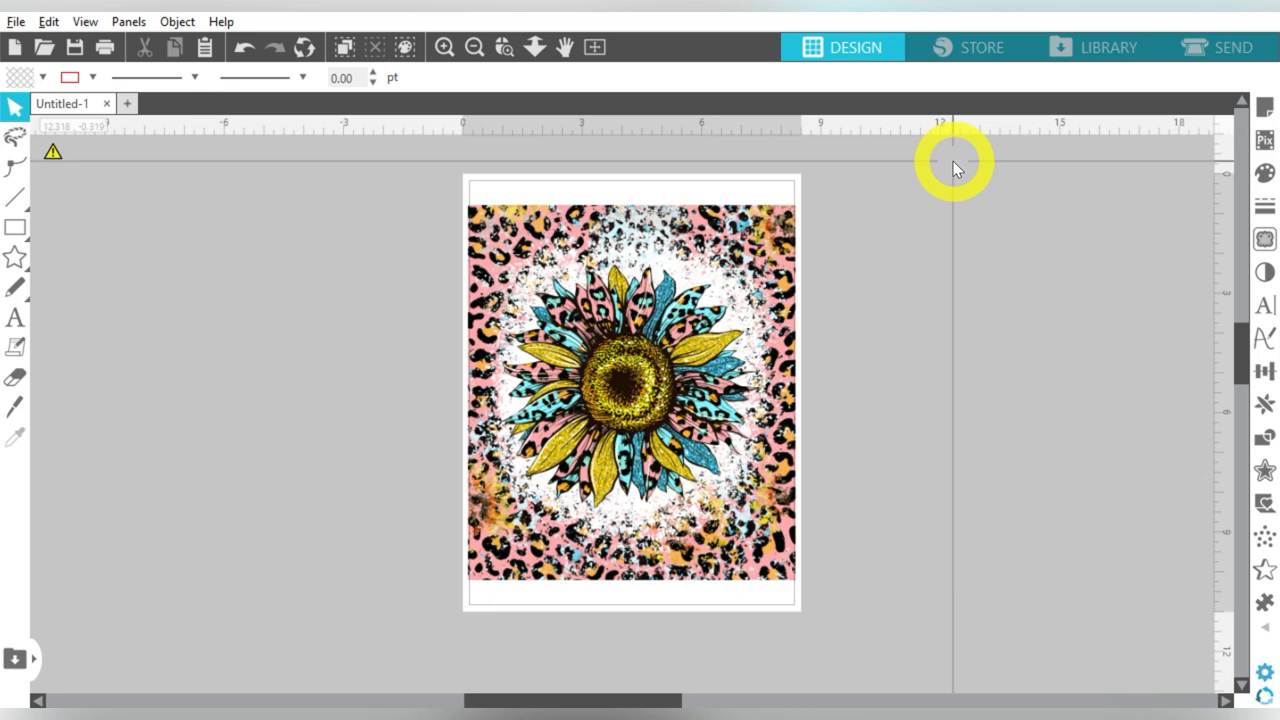
- Send the mirrored sunflower page to the Sawgrass SG500 printer
left_click(16, 20)
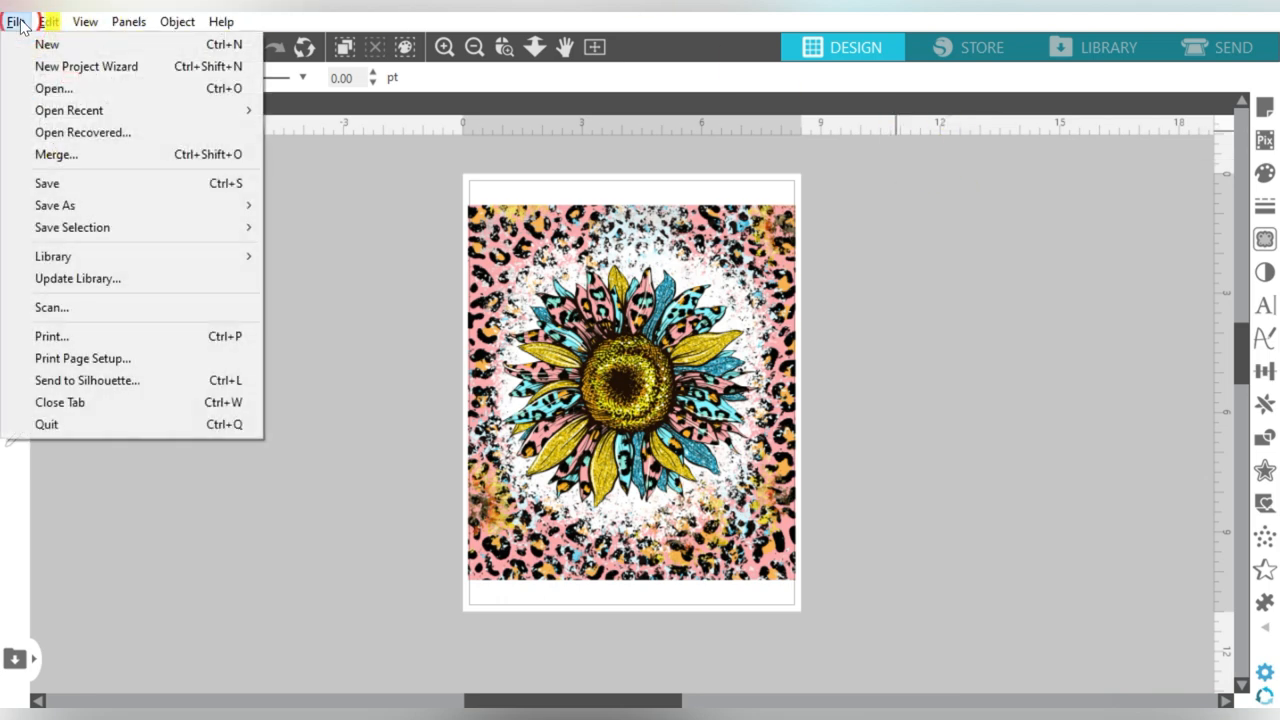
left_click(376, 292)
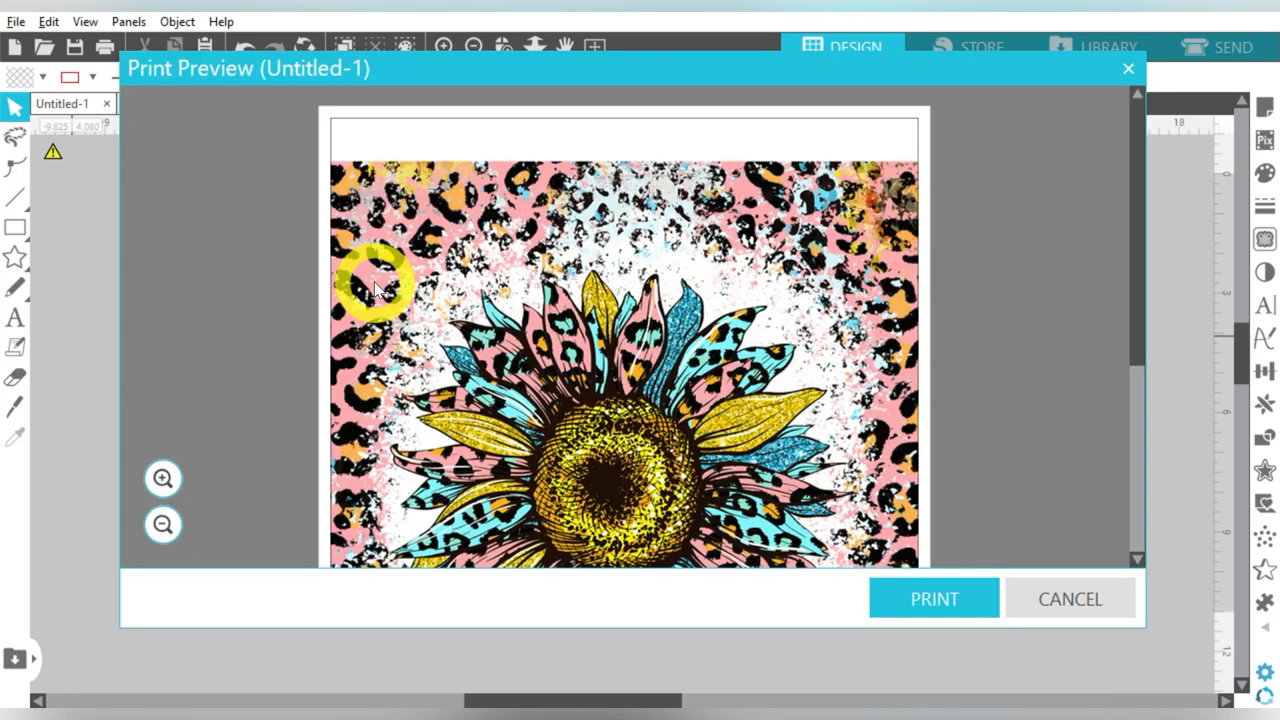
mouse_move(1060, 400)
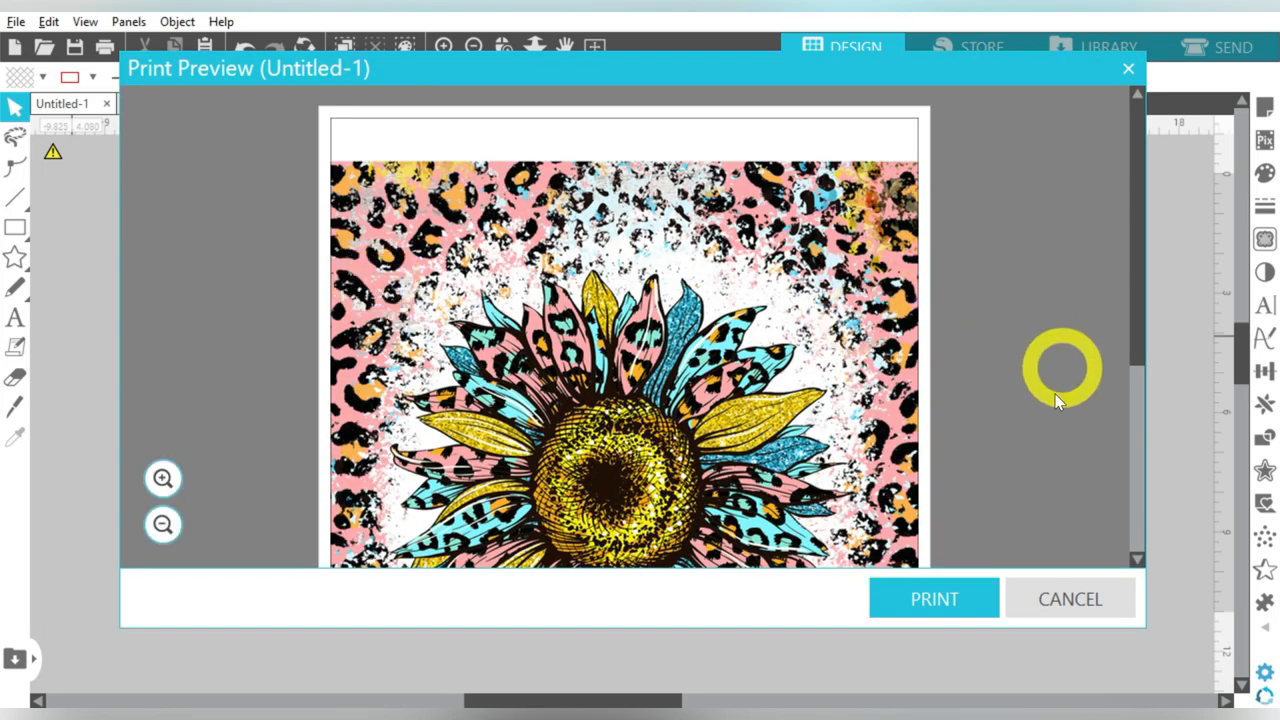
left_click(932, 598)
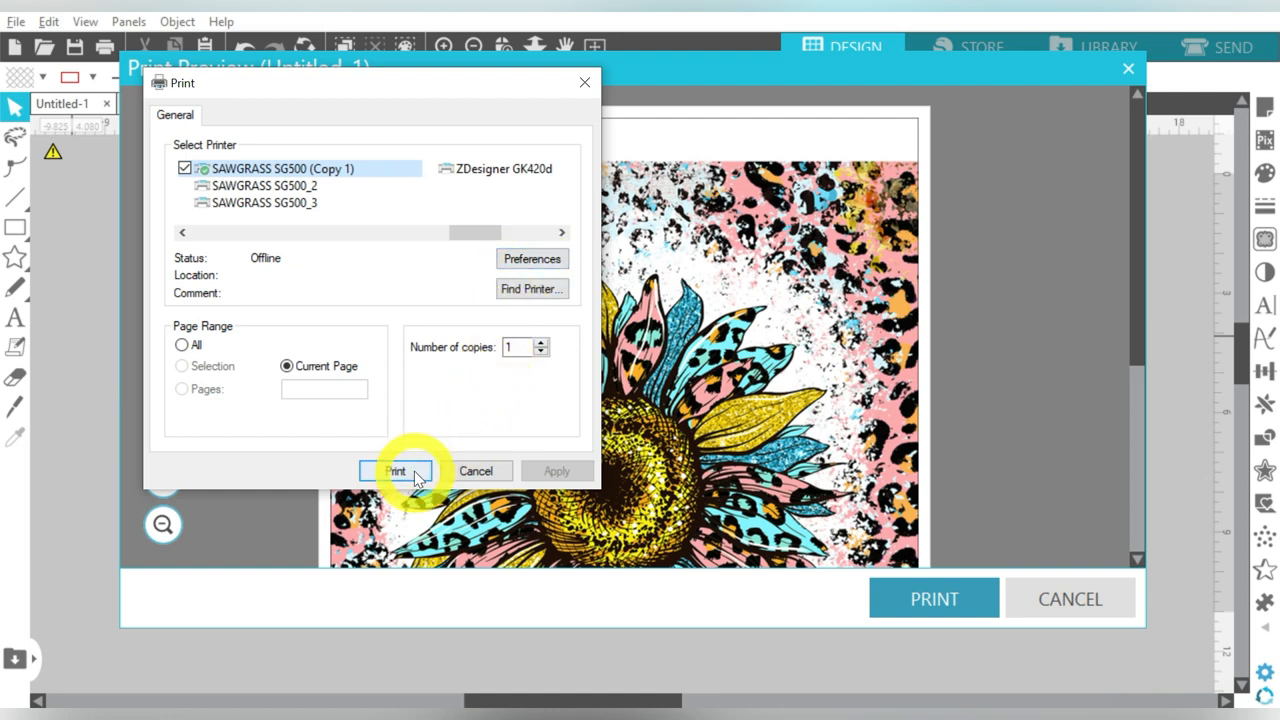
left_click(396, 472)
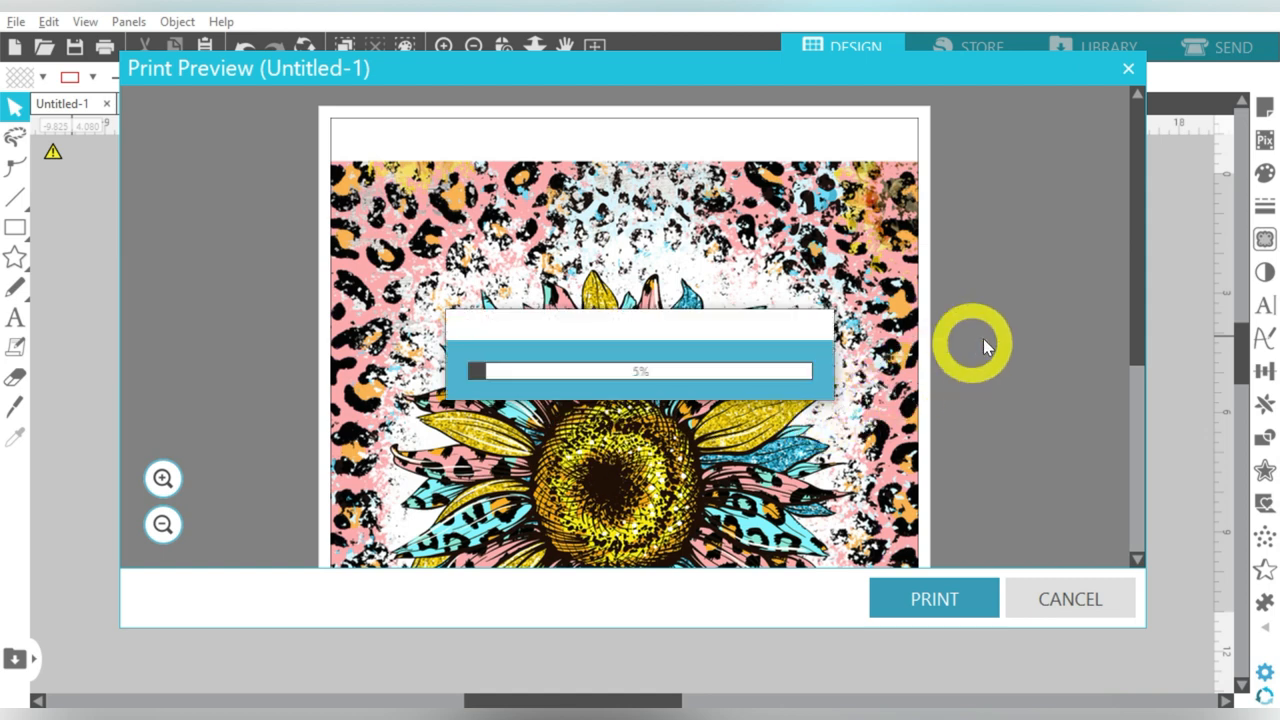